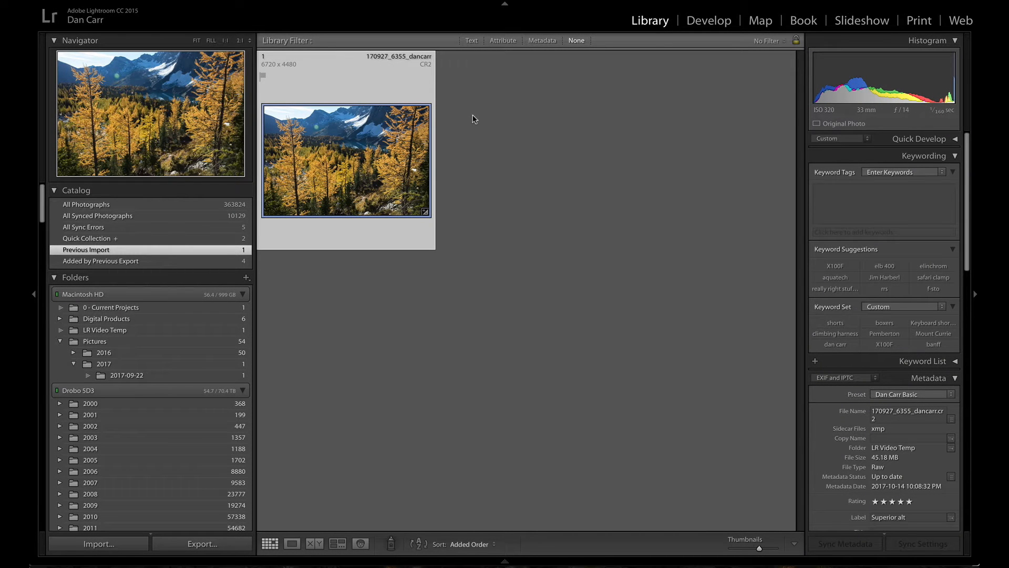
{"action": "mouse_move", "coordinate": [476, 114]}
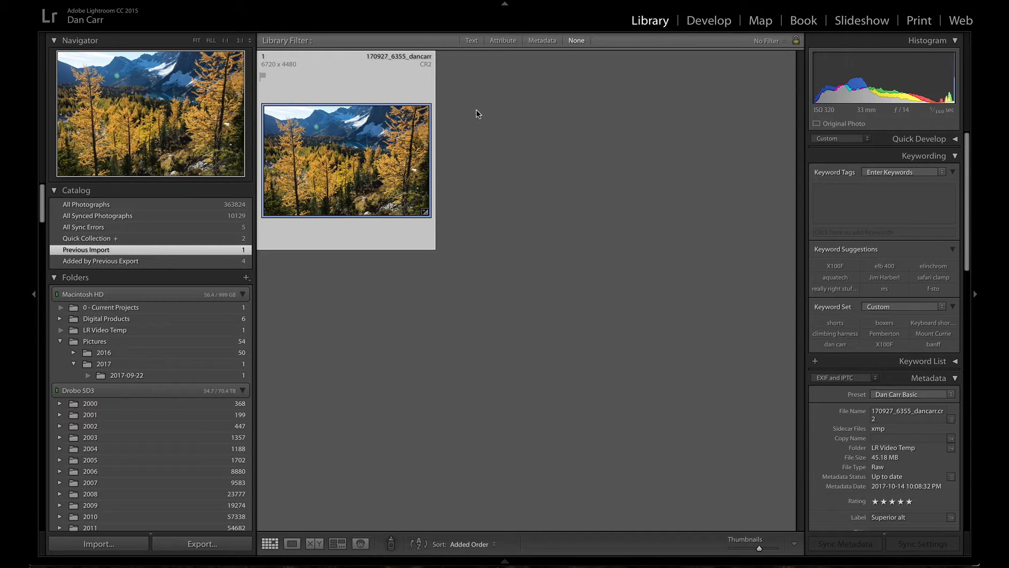
{"action": "mouse_move", "coordinate": [472, 108]}
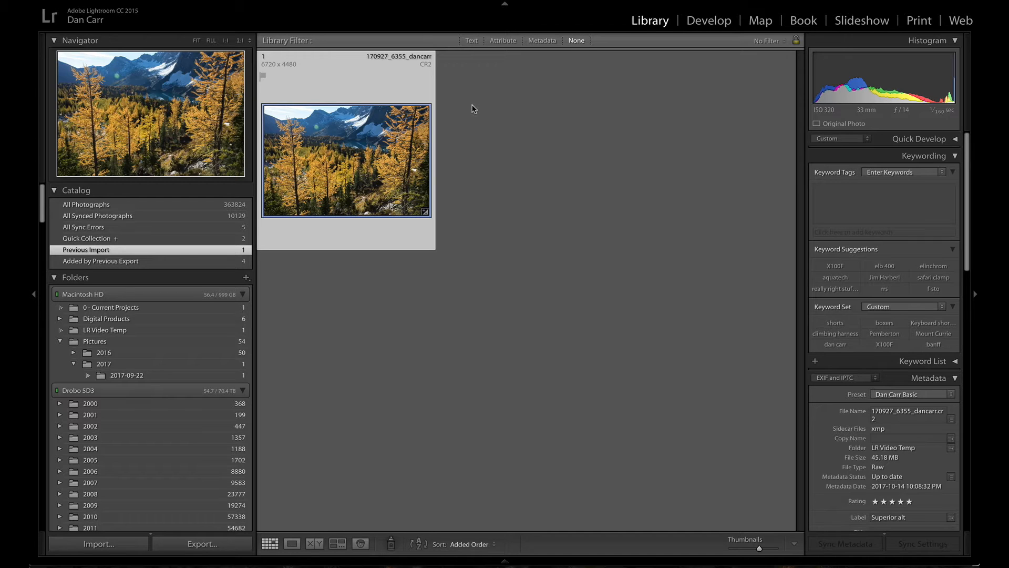
{"action": "mouse_move", "coordinate": [515, 117]}
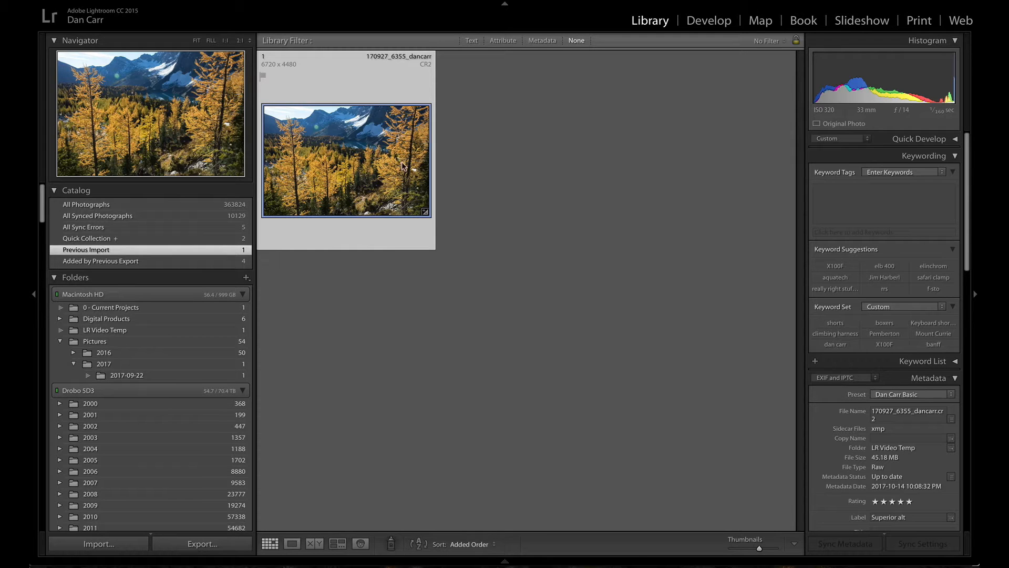
{"action": "mouse_move", "coordinate": [519, 116]}
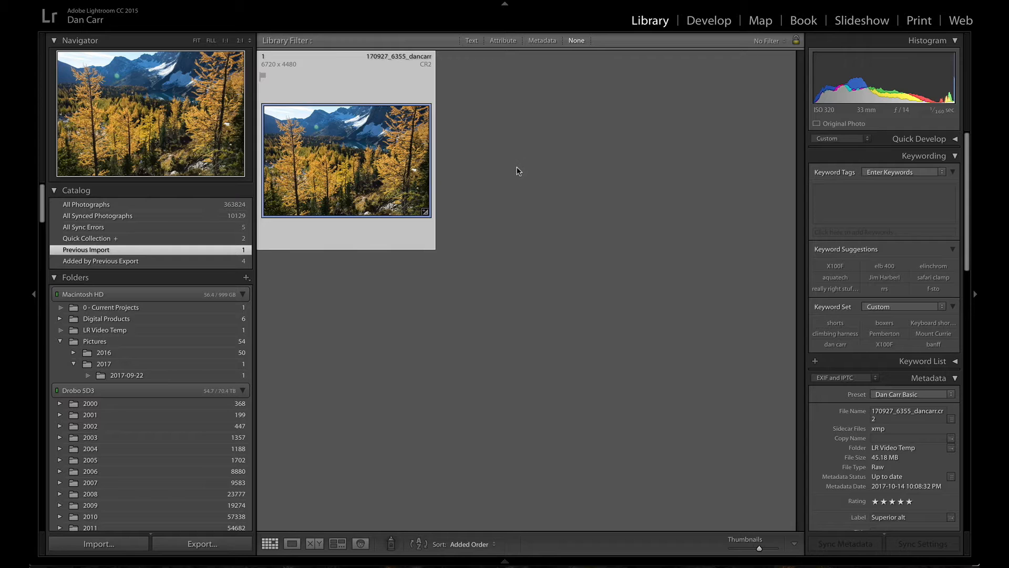
{"action": "mouse_move", "coordinate": [498, 175]}
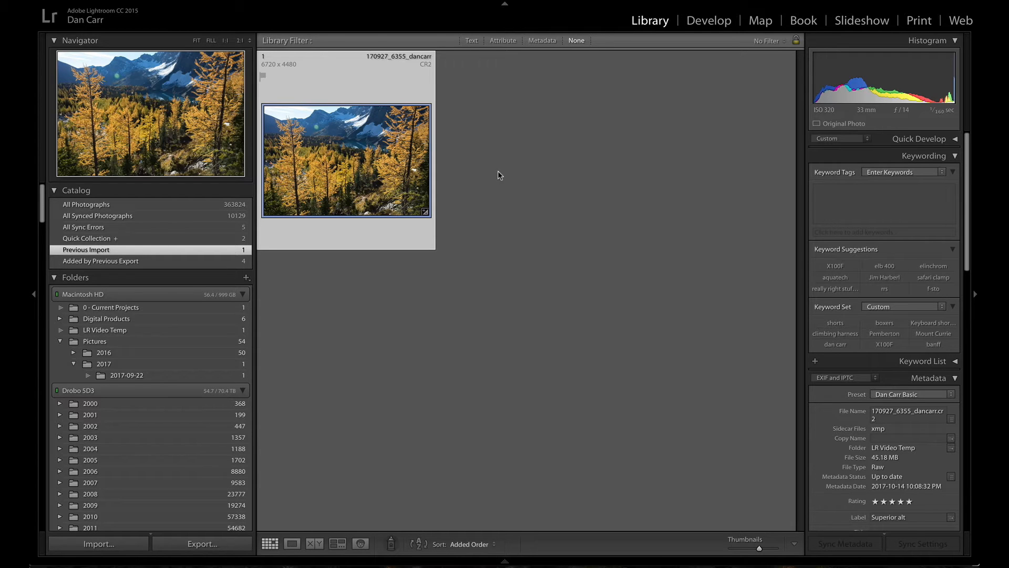
{"action": "mouse_move", "coordinate": [498, 186]}
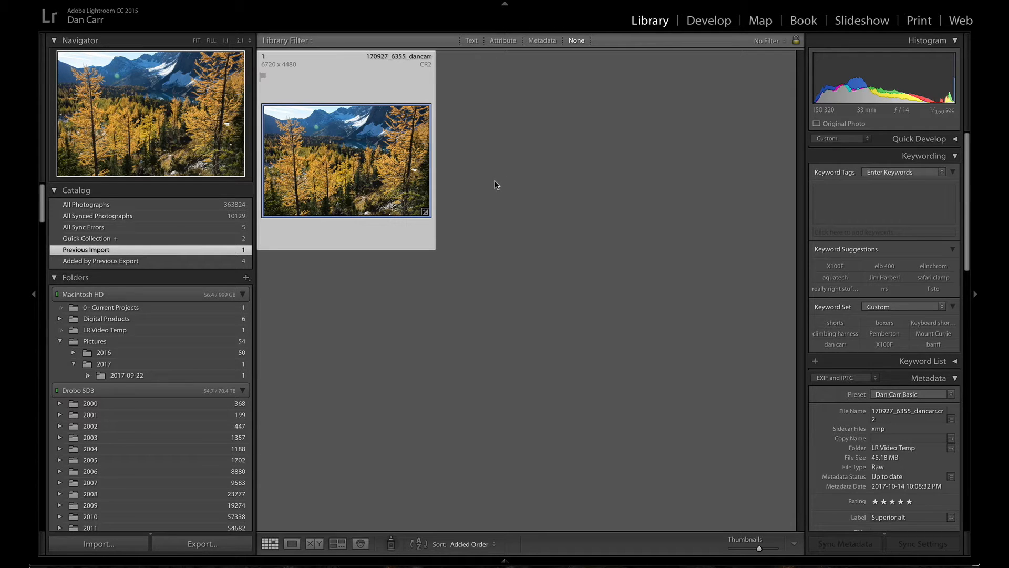
{"action": "mouse_move", "coordinate": [411, 177]}
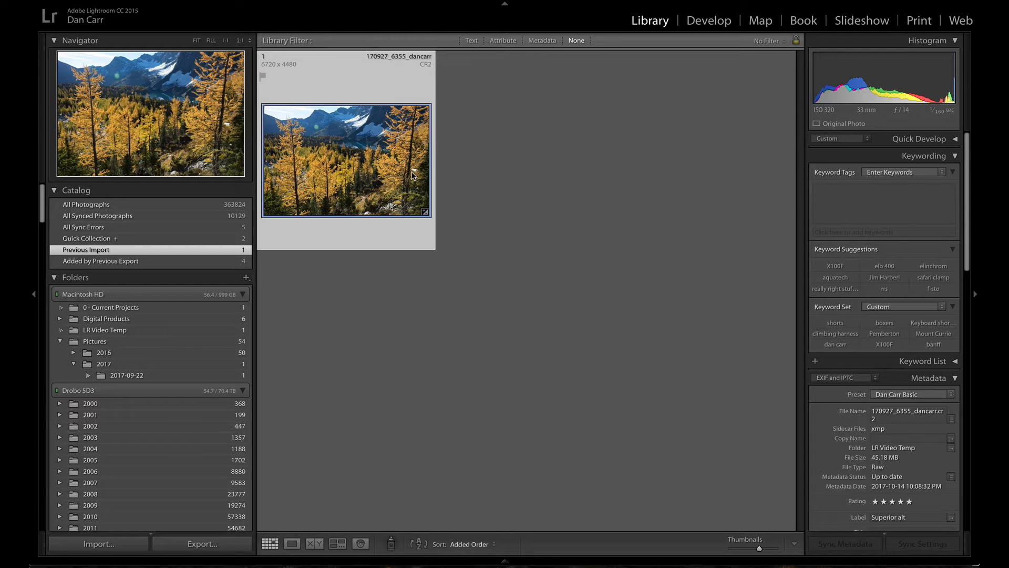
{"action": "mouse_move", "coordinate": [455, 137]}
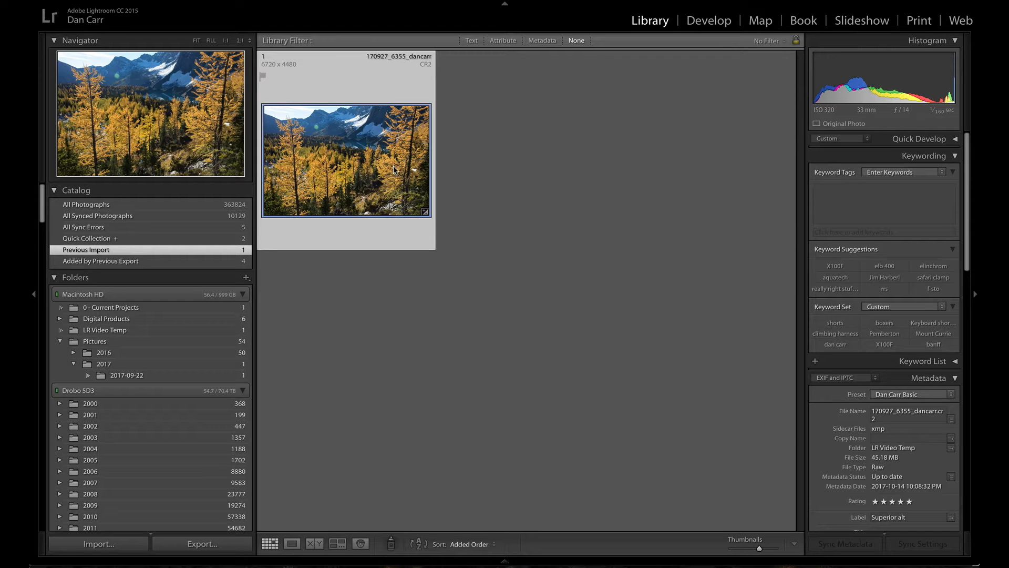
{"action": "mouse_move", "coordinate": [402, 144]}
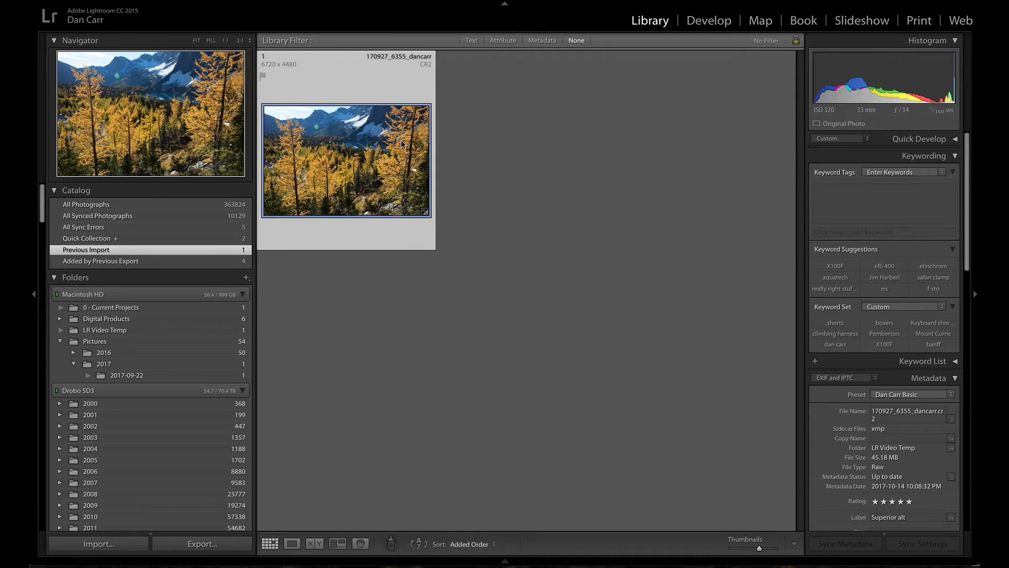
Open the larch-forest photo in the Develop module and show its Edit In editor list.
{"action": "left_click", "coordinate": [708, 20]}
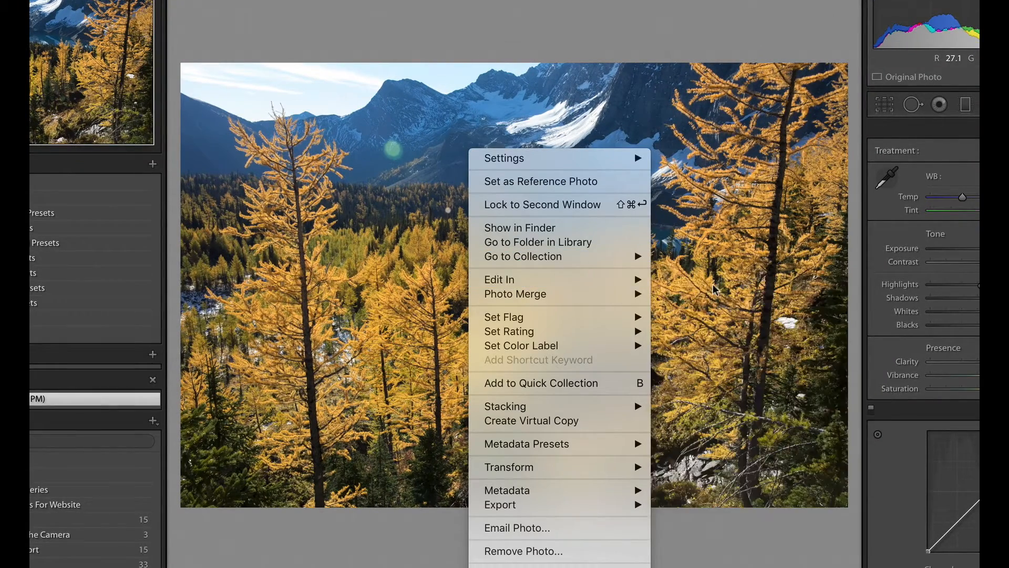
{"action": "mouse_move", "coordinate": [499, 279]}
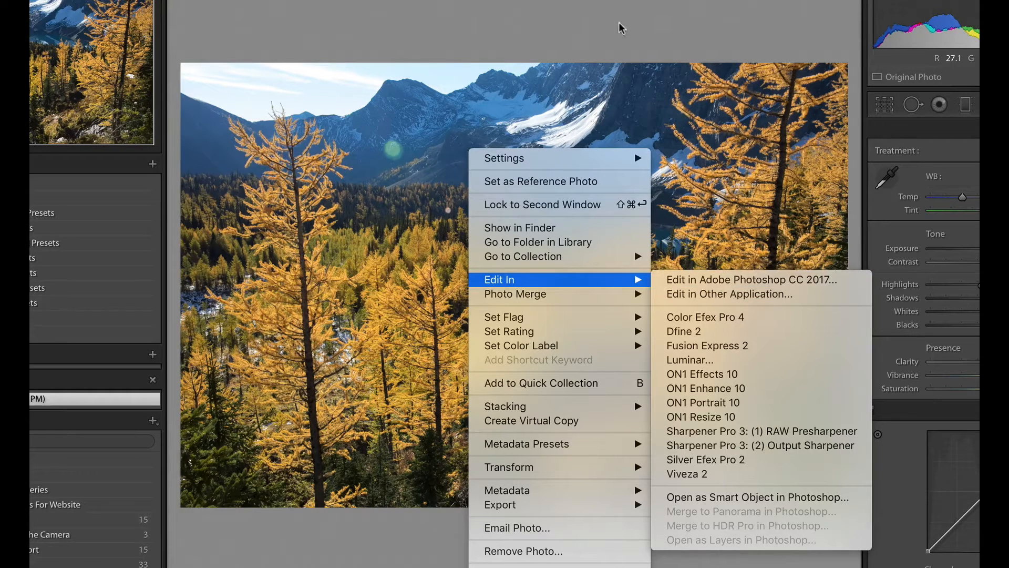
{"action": "mouse_move", "coordinate": [424, 107]}
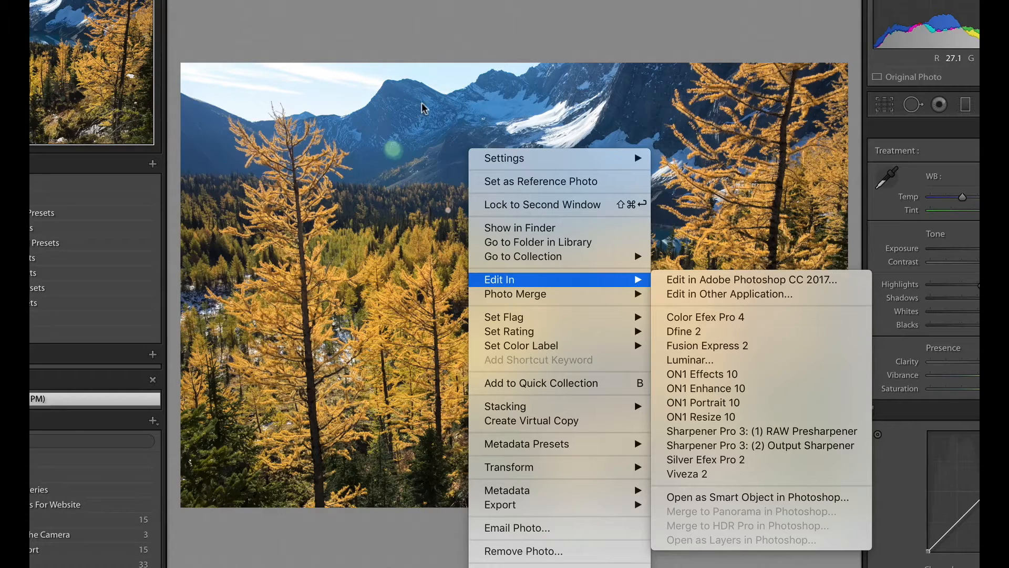
{"action": "mouse_move", "coordinate": [550, 29]}
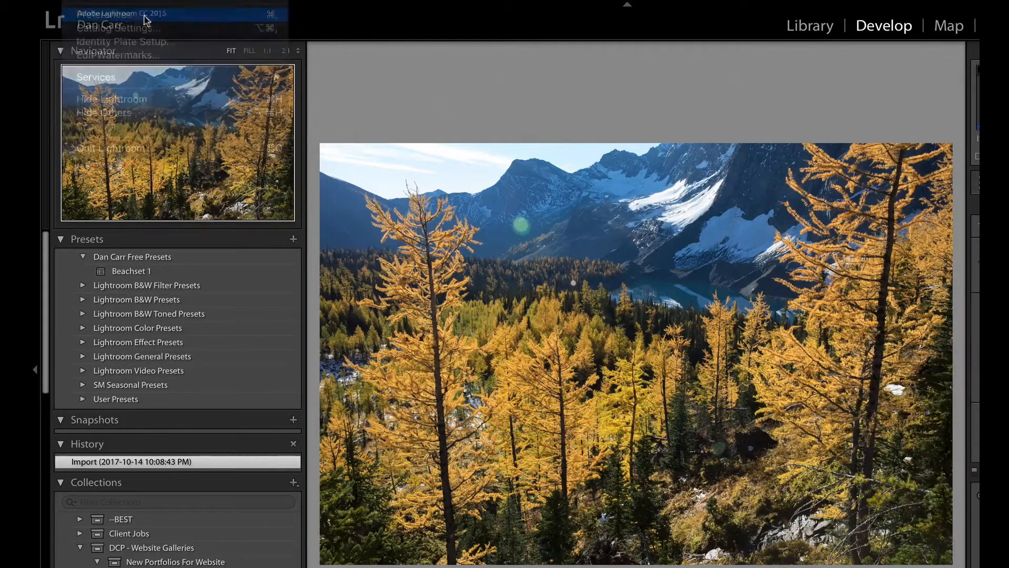
{"action": "left_click", "coordinate": [113, 13]}
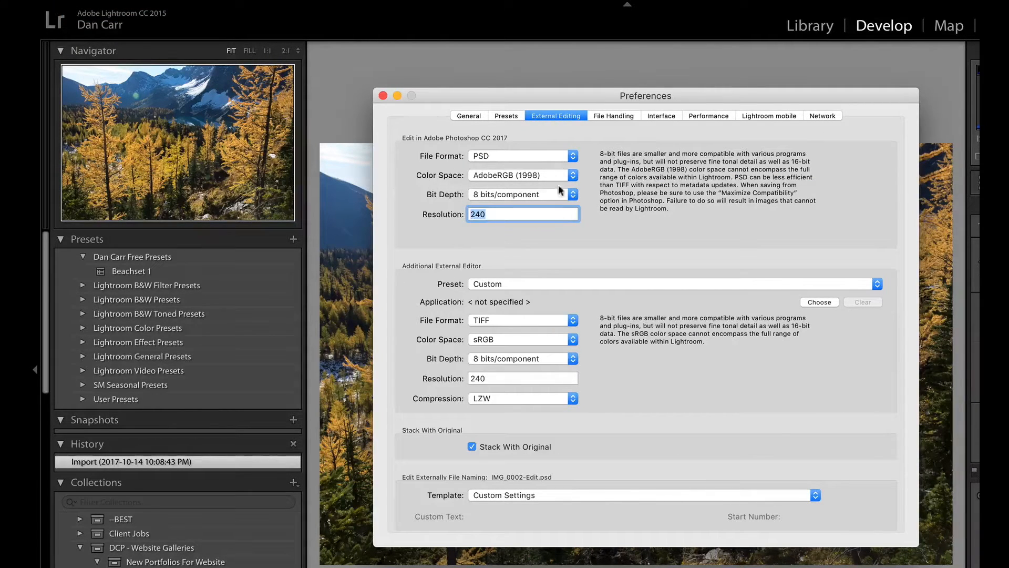
{"action": "mouse_move", "coordinate": [483, 161]}
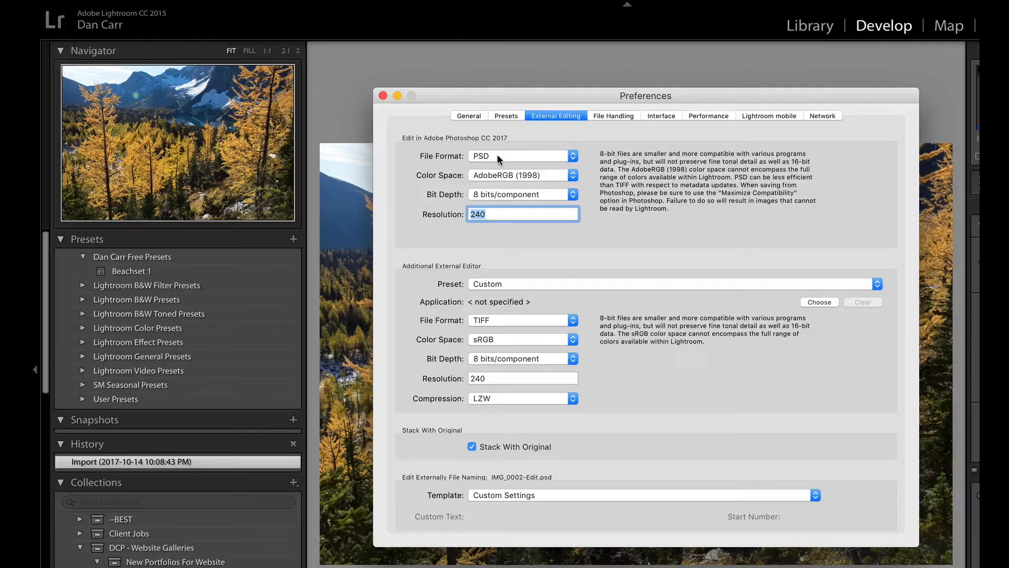
{"action": "left_click", "coordinate": [521, 156]}
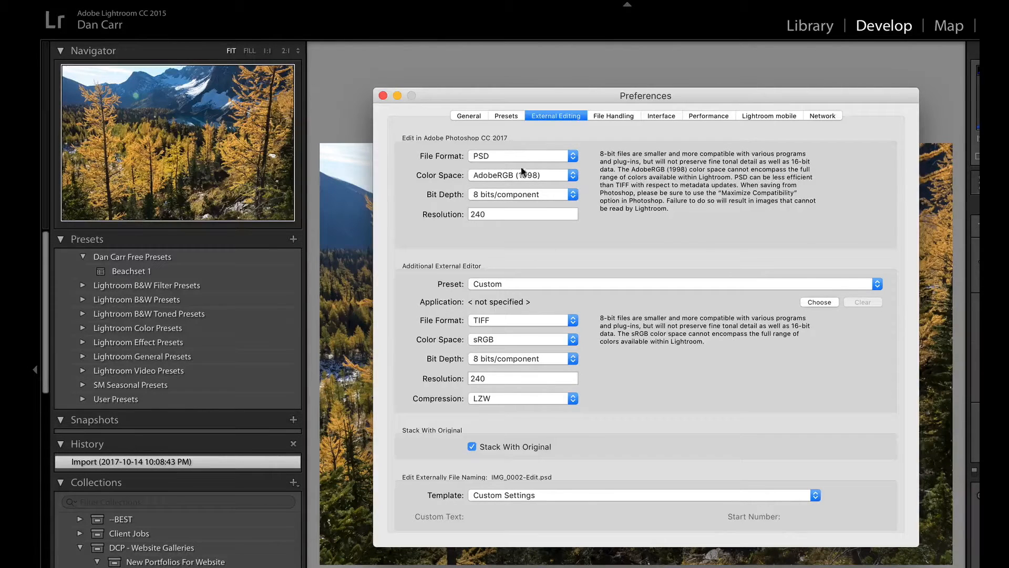
{"action": "mouse_move", "coordinate": [559, 166]}
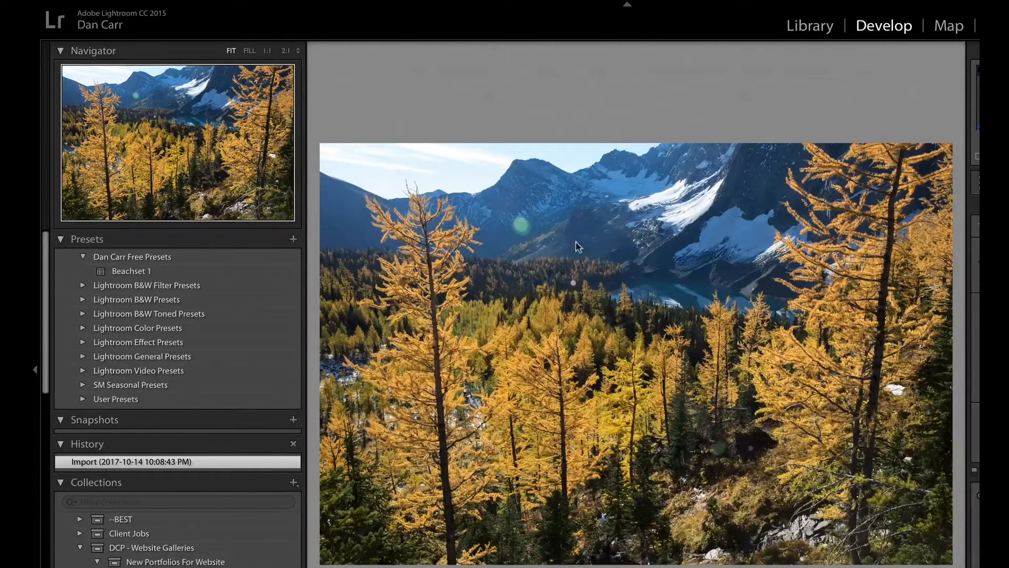
Bring up the photo's options to edit it in Adobe Photoshop CC 2017.
{"action": "right_click", "coordinate": [576, 246]}
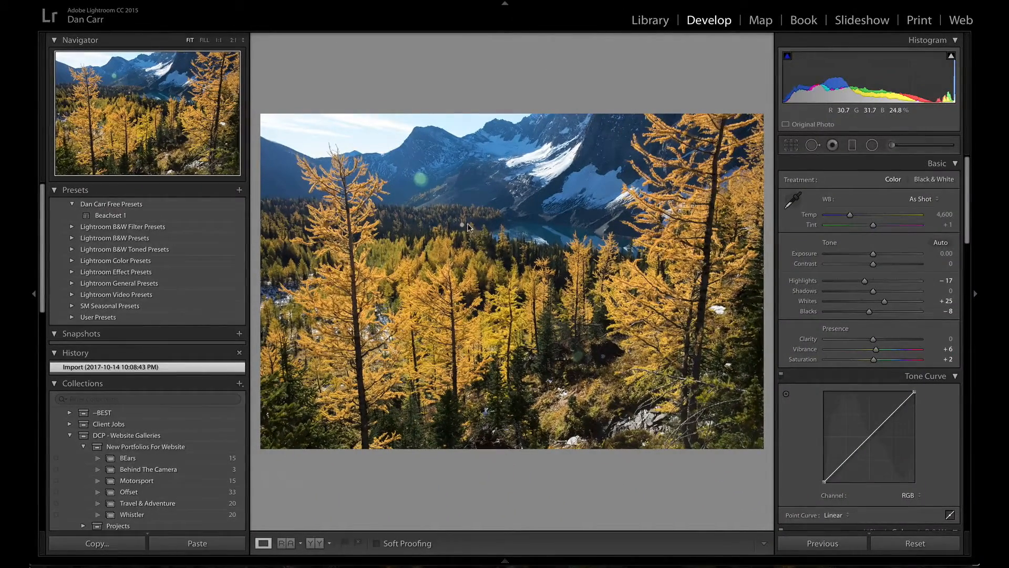
{"action": "mouse_move", "coordinate": [454, 259]}
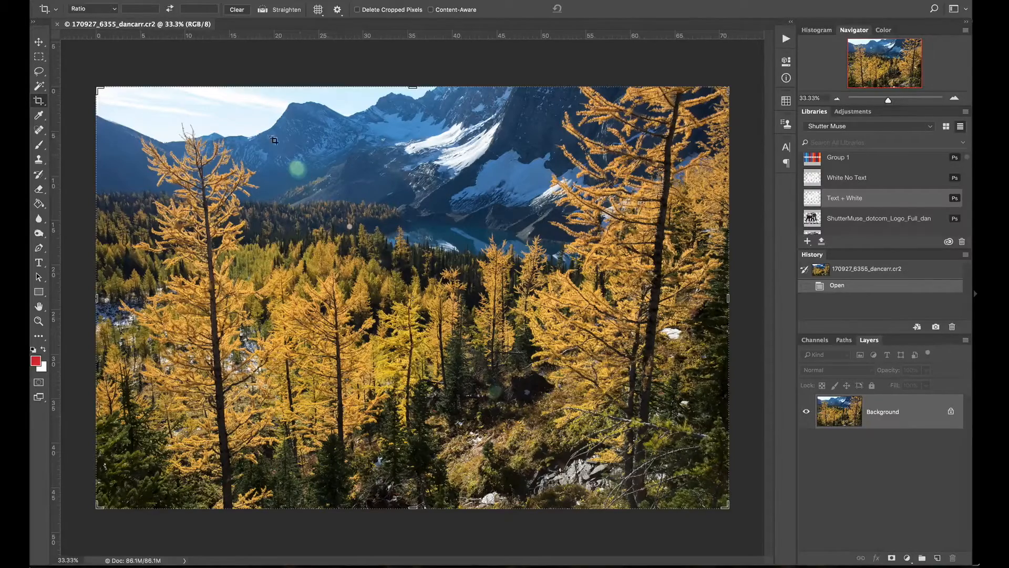
Lasso the green lens flare and remove it with a Content-Aware fill.
{"action": "left_click", "coordinate": [38, 72]}
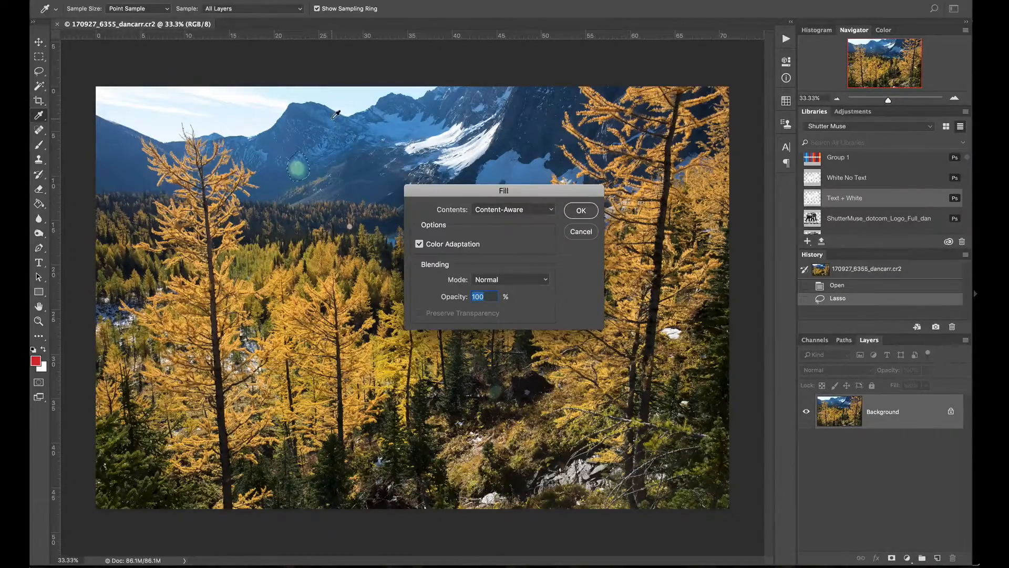
{"action": "left_click", "coordinate": [579, 209]}
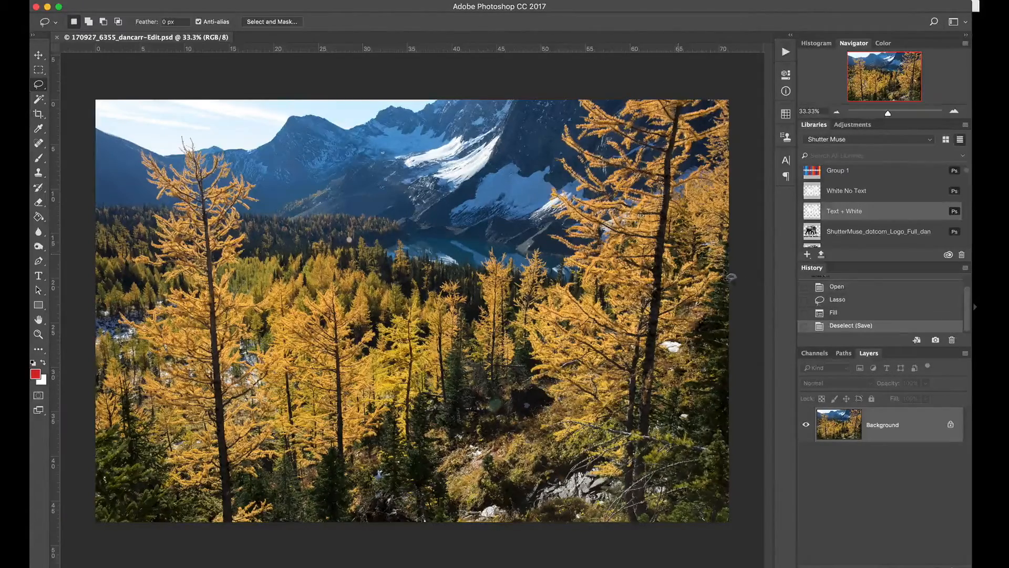
Revert to the Lasso history state and paint out the flare with the Content-Aware Spot Healing Brush.
{"action": "left_click", "coordinate": [838, 299]}
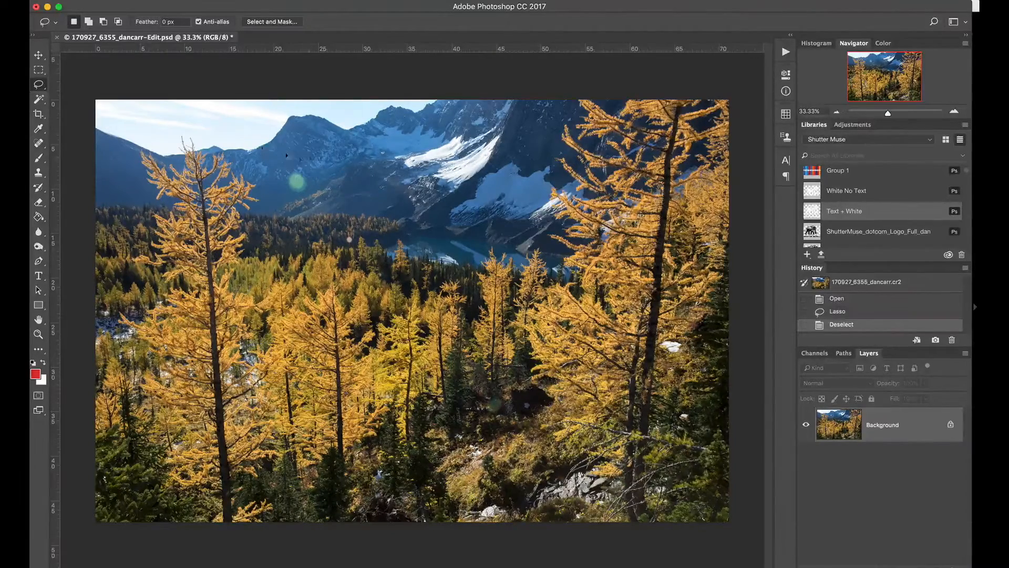
{"action": "left_click", "coordinate": [38, 128]}
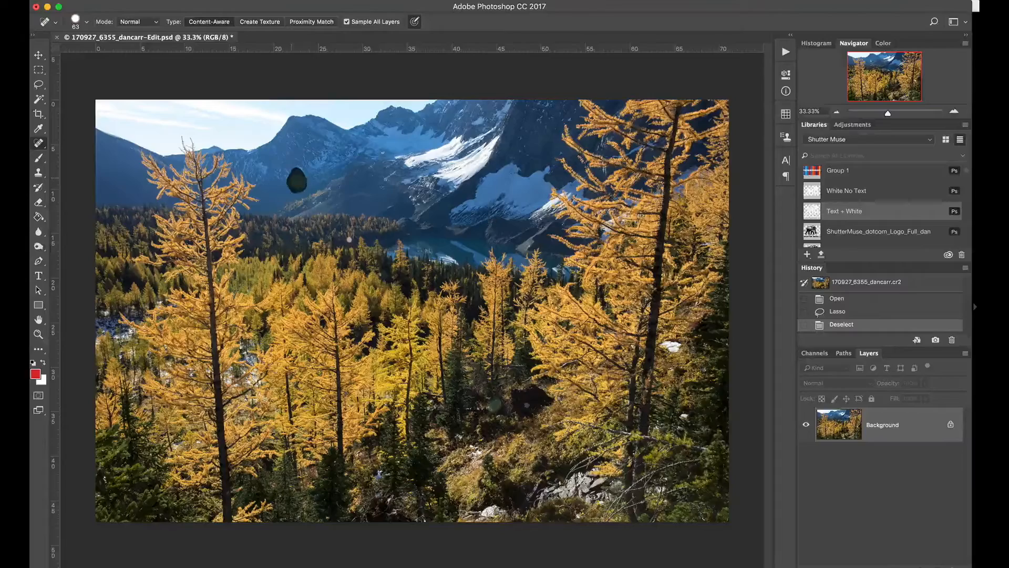
{"action": "left_click", "coordinate": [295, 177]}
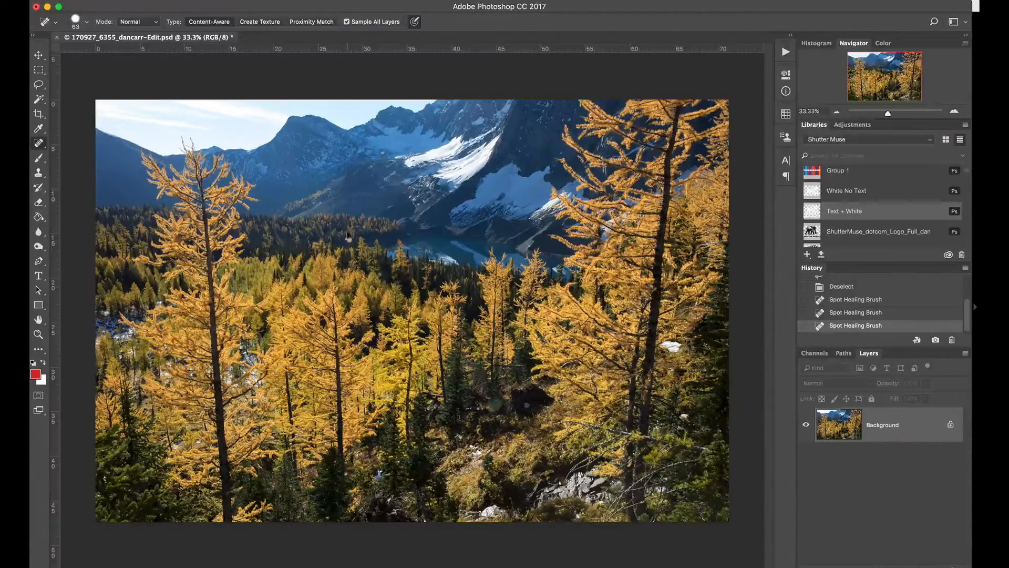
Save the retouched photo as 170927_6355_dancarr-Edit-2.psd in LR Video Temp.
{"action": "key", "text": "cmd+shift+s"}
{"action": "type", "text": "170927_6355_dancarr-Edit-2.psd"}
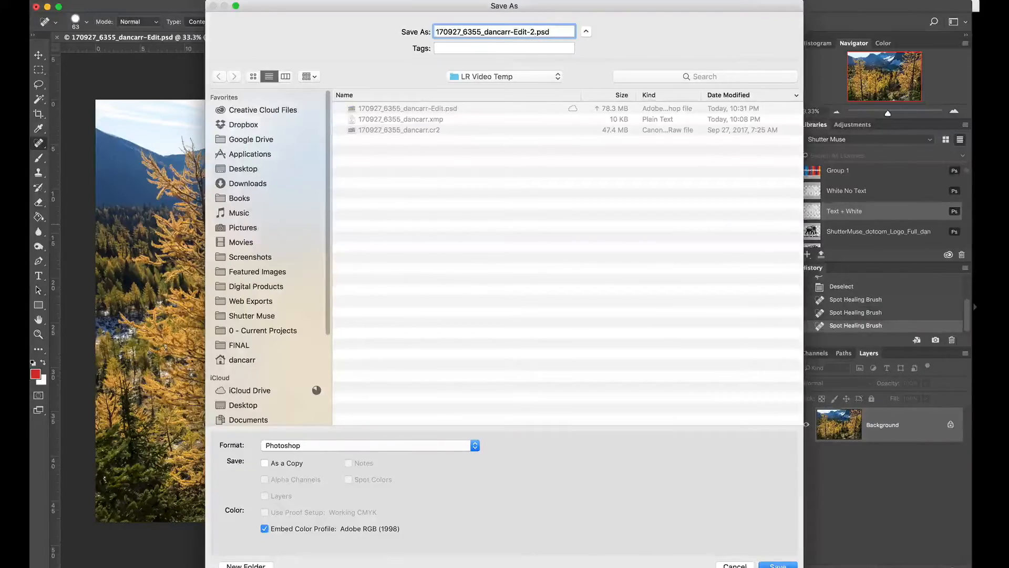
{"action": "left_click", "coordinate": [776, 565]}
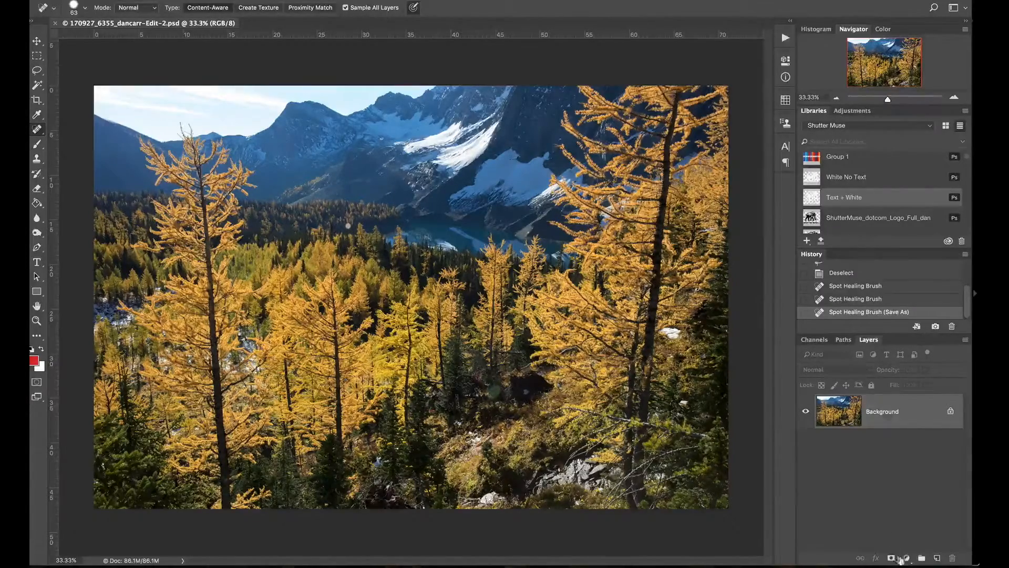
Add a Black & White adjustment layer with Yellows at 108 and start saving it as Edit-BW.
{"action": "left_click", "coordinate": [906, 557]}
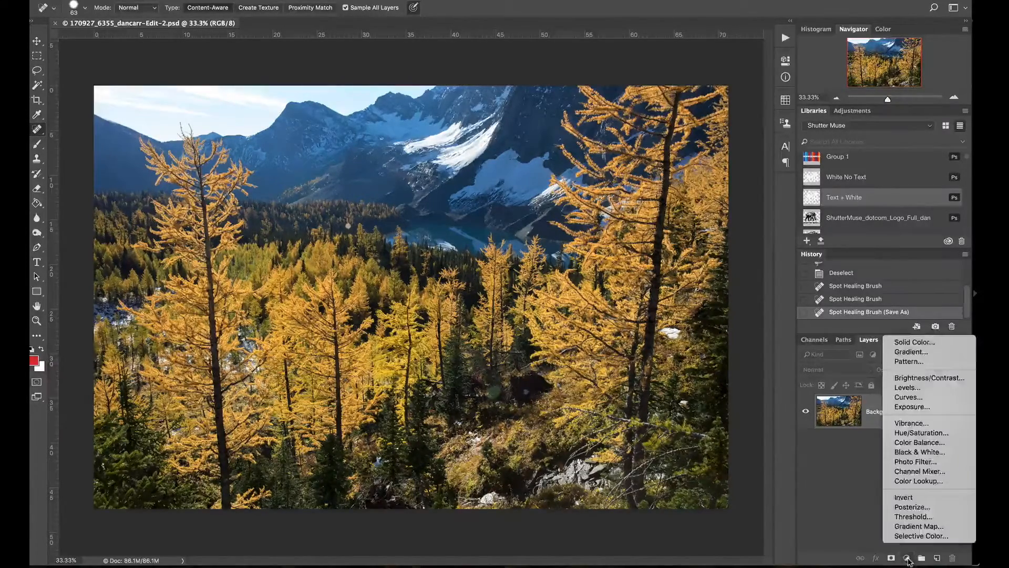
{"action": "mouse_move", "coordinate": [920, 452]}
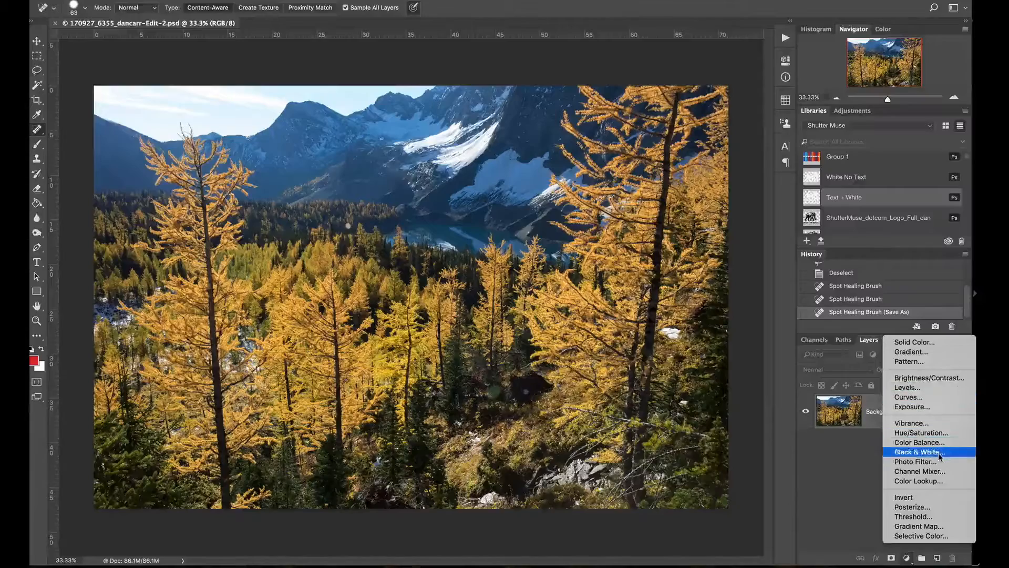
{"action": "left_click", "coordinate": [918, 452]}
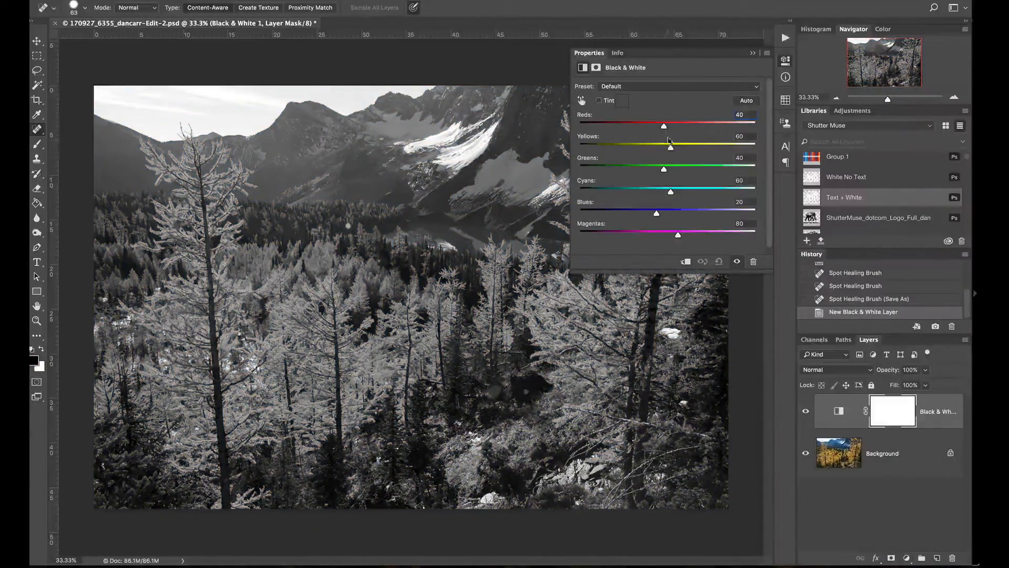
{"action": "left_click_drag", "start_coordinate": [669, 147], "coordinate": [688, 147]}
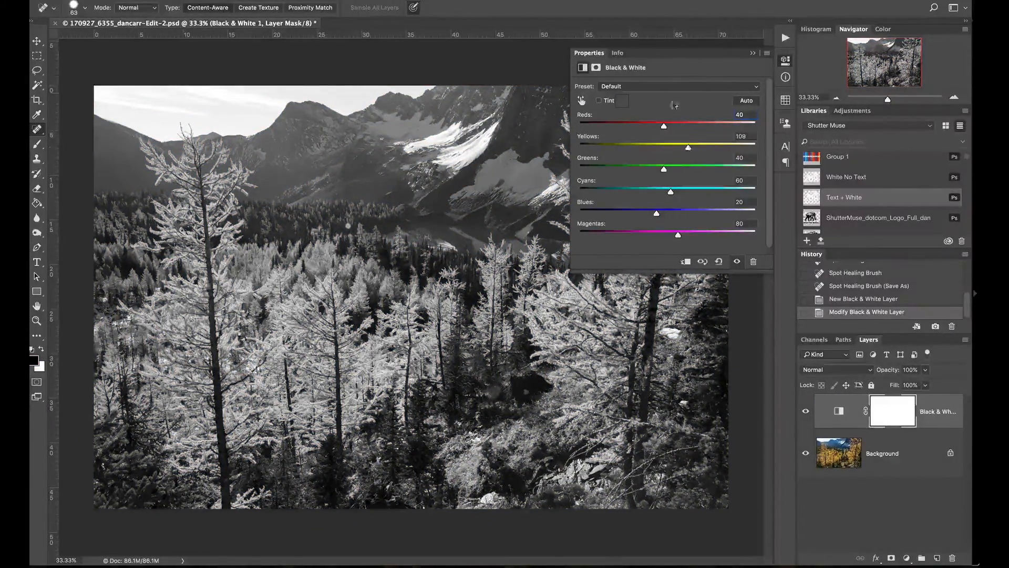
{"action": "left_click", "coordinate": [752, 52]}
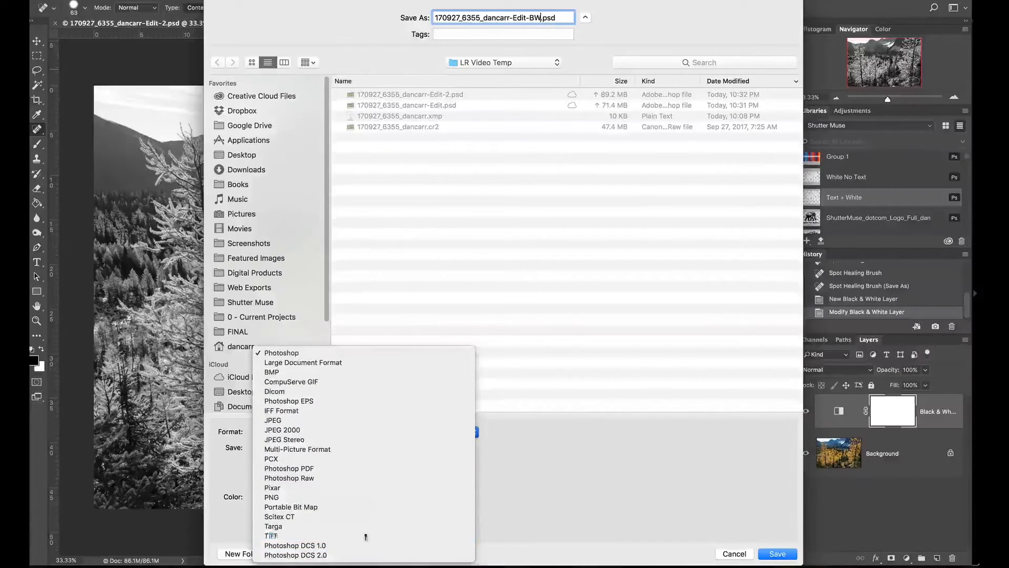
Save the layered black-and-white copy as TIFF 170927_6355_dancarr-Edit-BW.tif, accepting the TIFF options and size warning.
{"action": "left_click", "coordinate": [777, 554]}
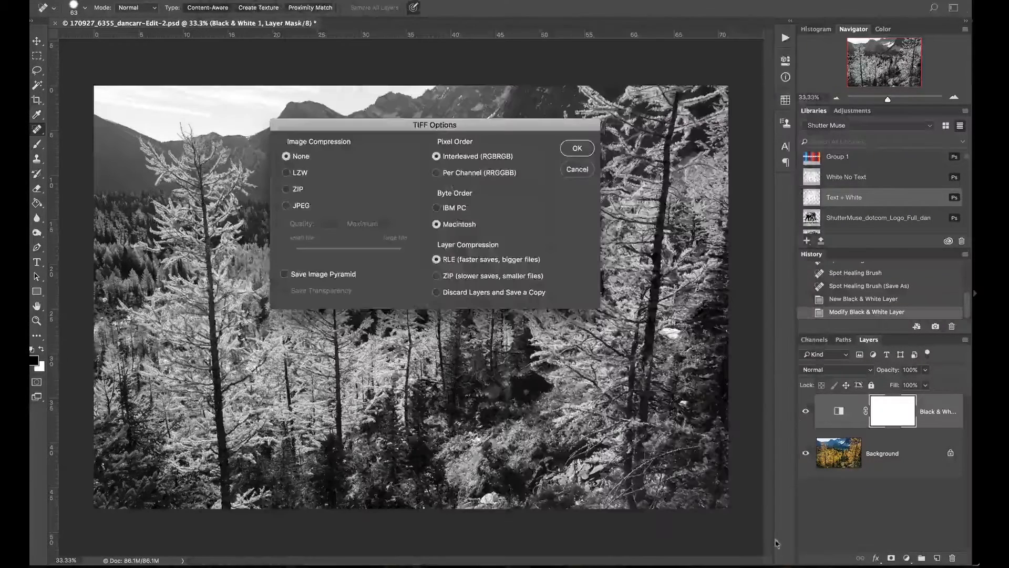
{"action": "left_click", "coordinate": [575, 149]}
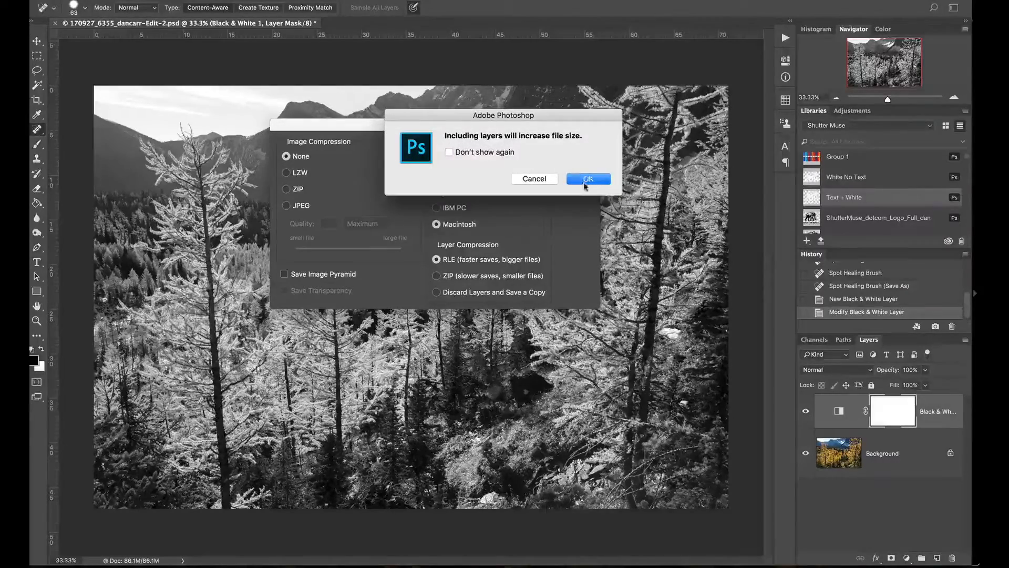
{"action": "left_click", "coordinate": [587, 178]}
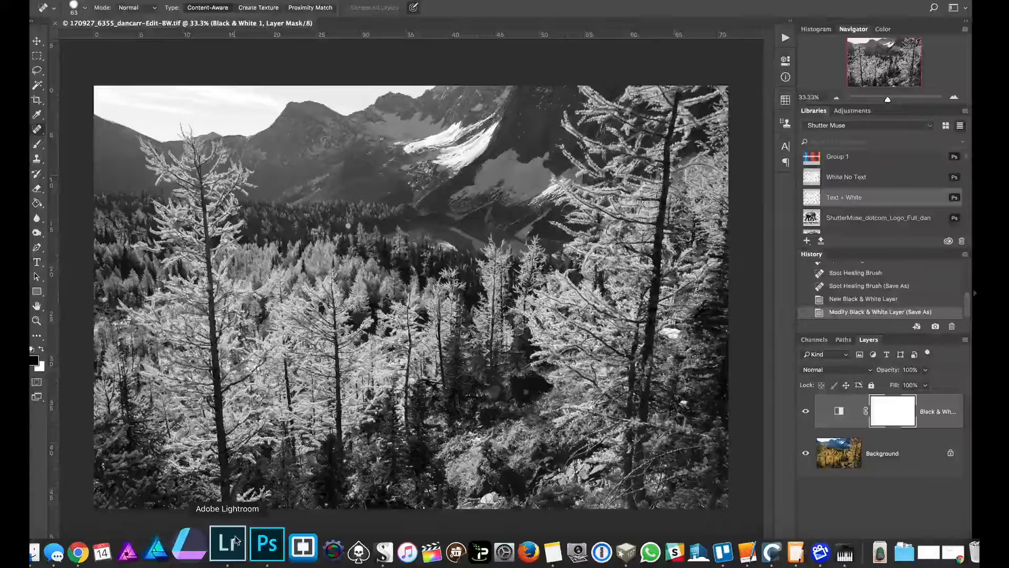
Check Lightroom's grid stacks the BW TIFF with the PSDs and CR2, then return to Photoshop.
{"action": "left_click", "coordinate": [226, 547]}
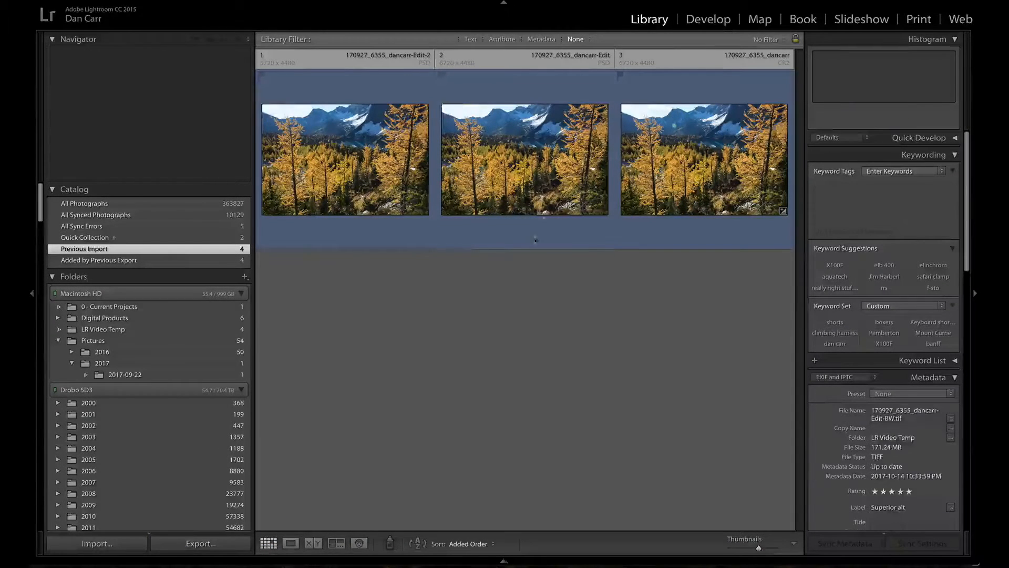
{"action": "left_click", "coordinate": [344, 159]}
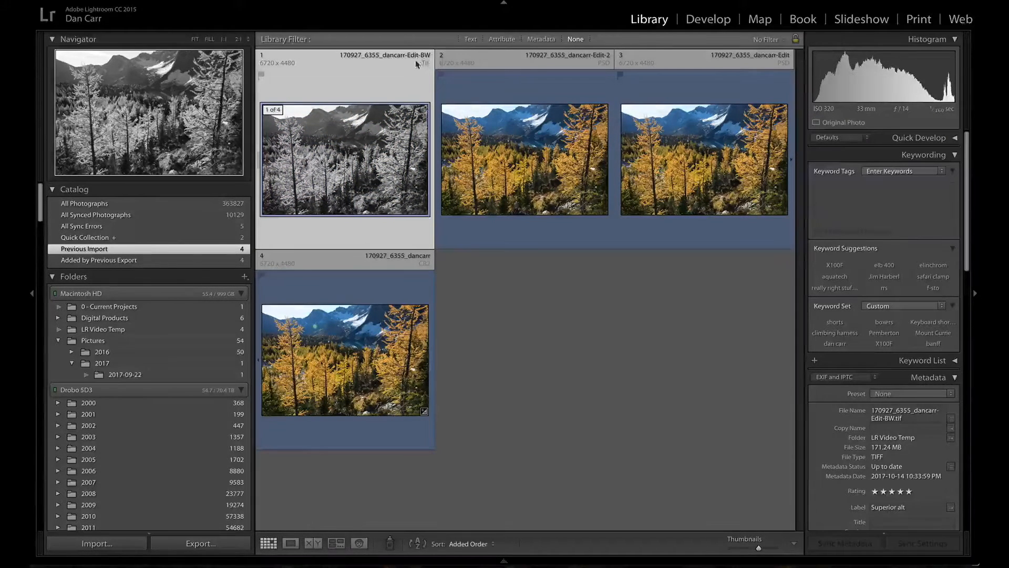
{"action": "left_click", "coordinate": [523, 159]}
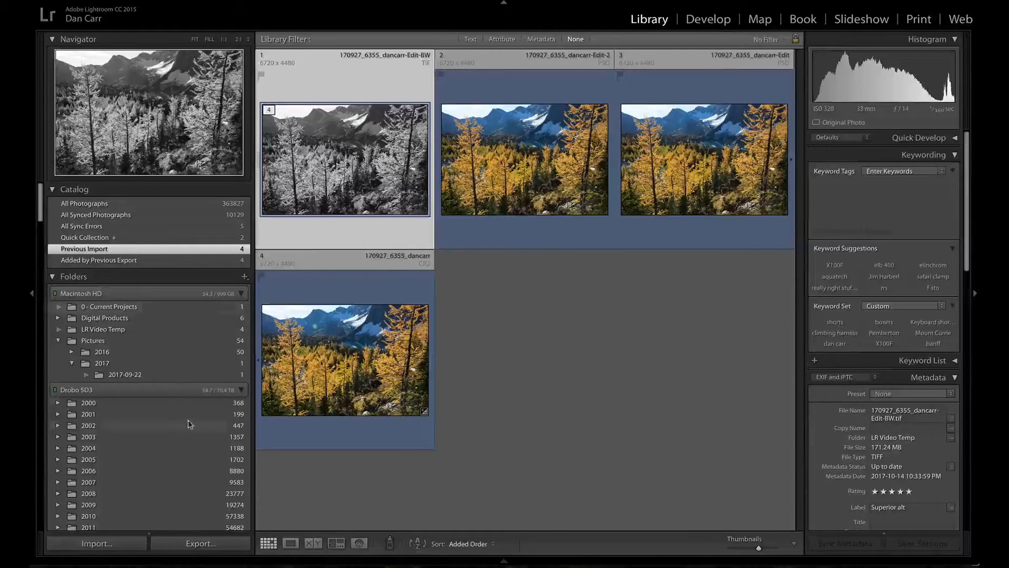
{"action": "mouse_move", "coordinate": [448, 212]}
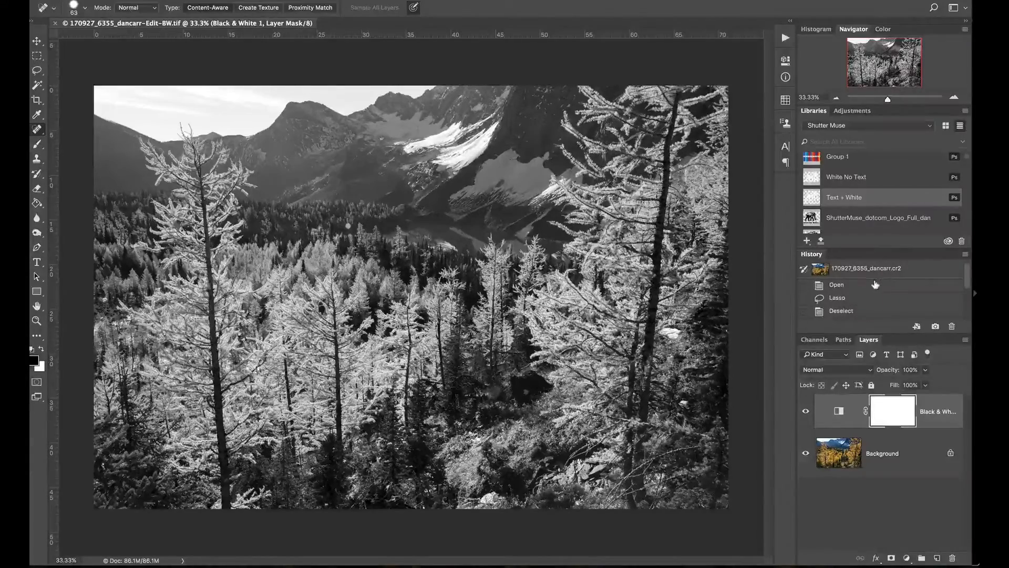
Revert to the original snapshot, duplicate the image, and save the duplicate as -Edit-BW duplicate.tif.
{"action": "left_click", "coordinate": [837, 284]}
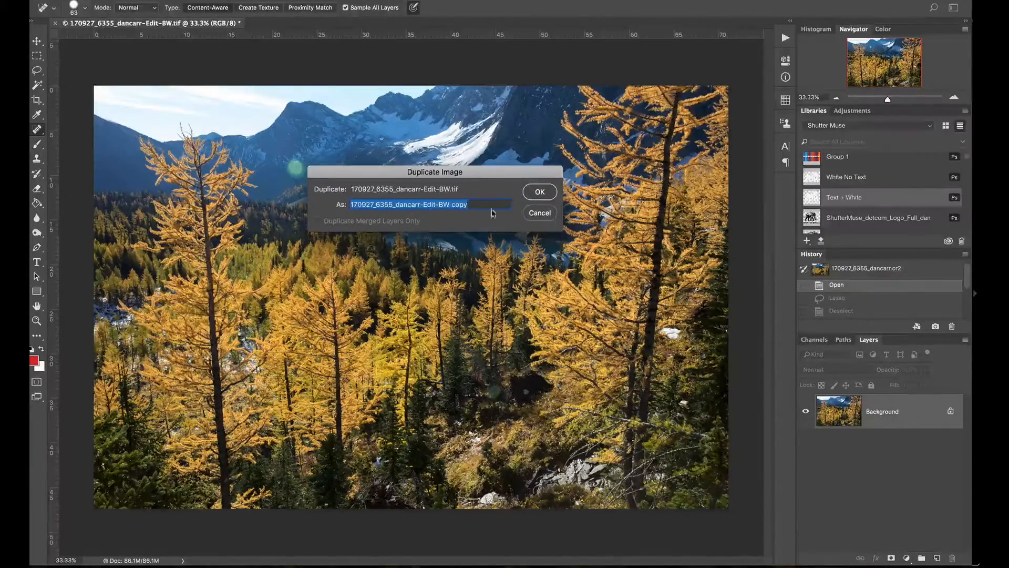
{"action": "left_click", "coordinate": [539, 191]}
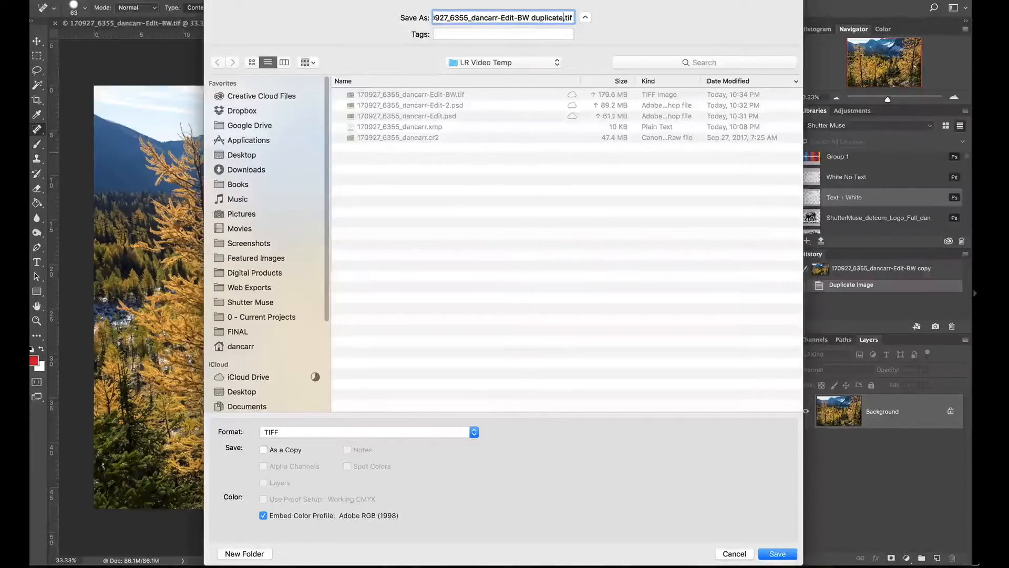
{"action": "left_click", "coordinate": [777, 553]}
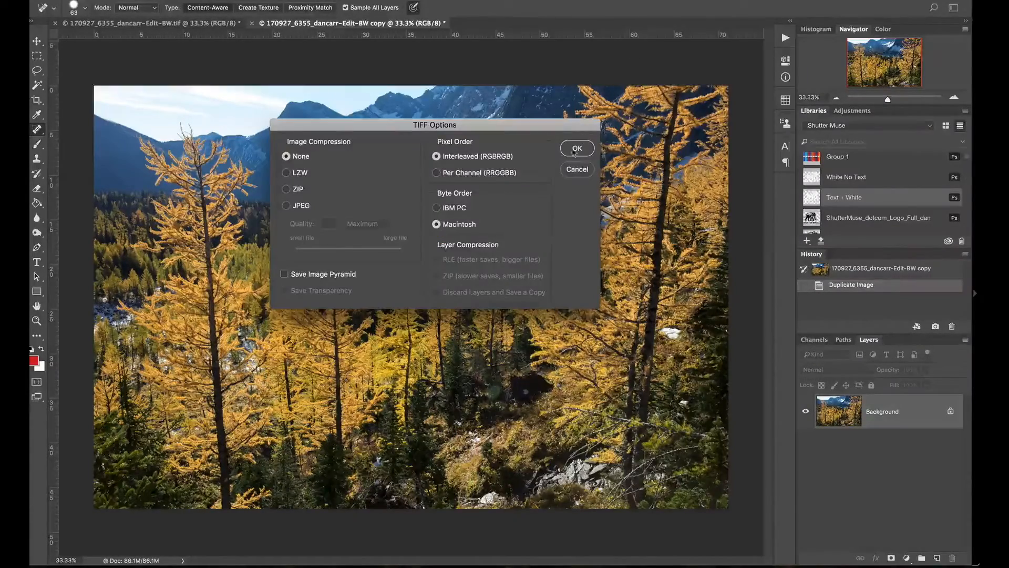
{"action": "left_click", "coordinate": [576, 149]}
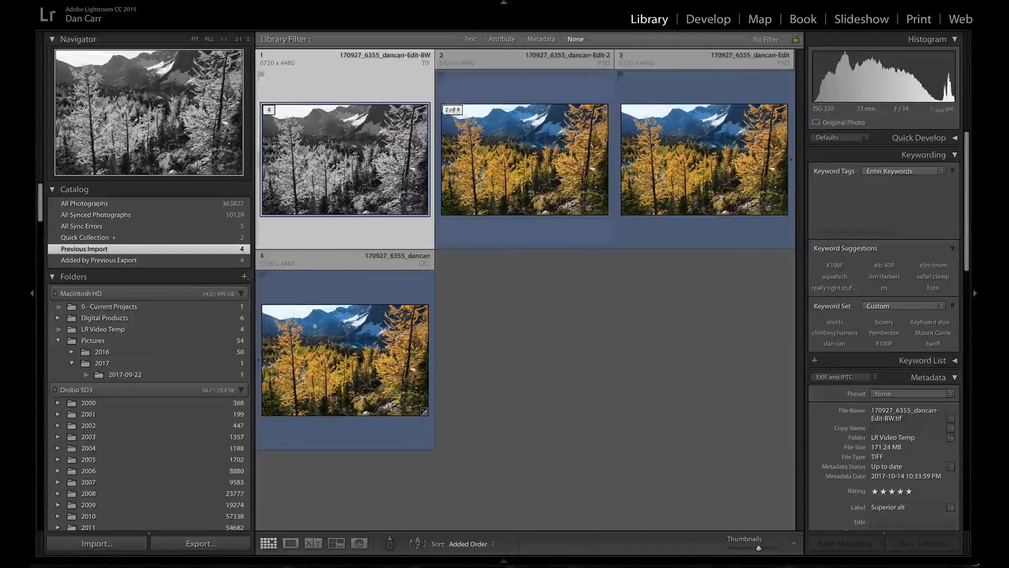
Collapse Lightroom's four-file stack so only the -Edit-BW TIFF remains visible.
{"action": "left_click", "coordinate": [522, 160]}
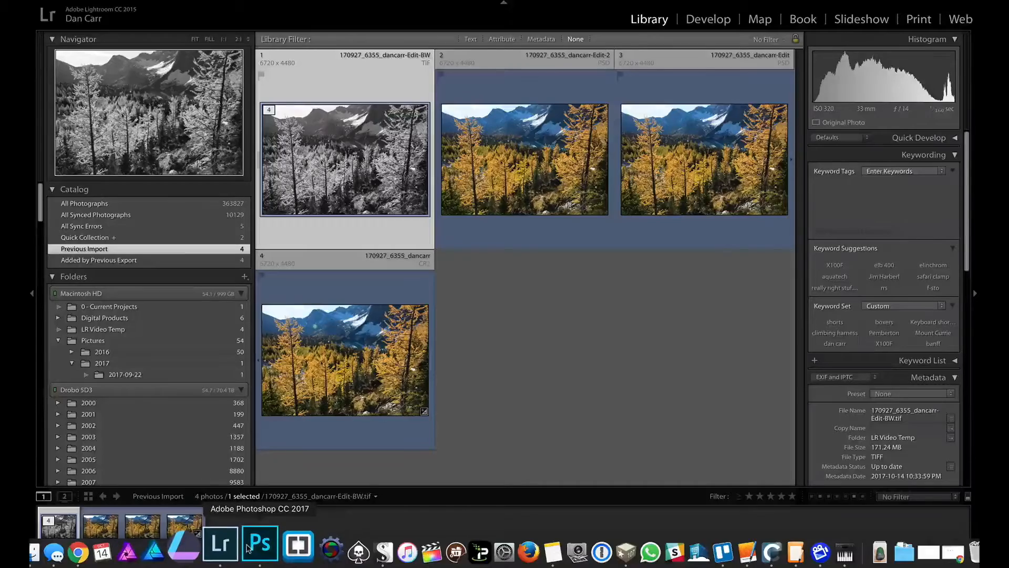
{"action": "left_click", "coordinate": [253, 553]}
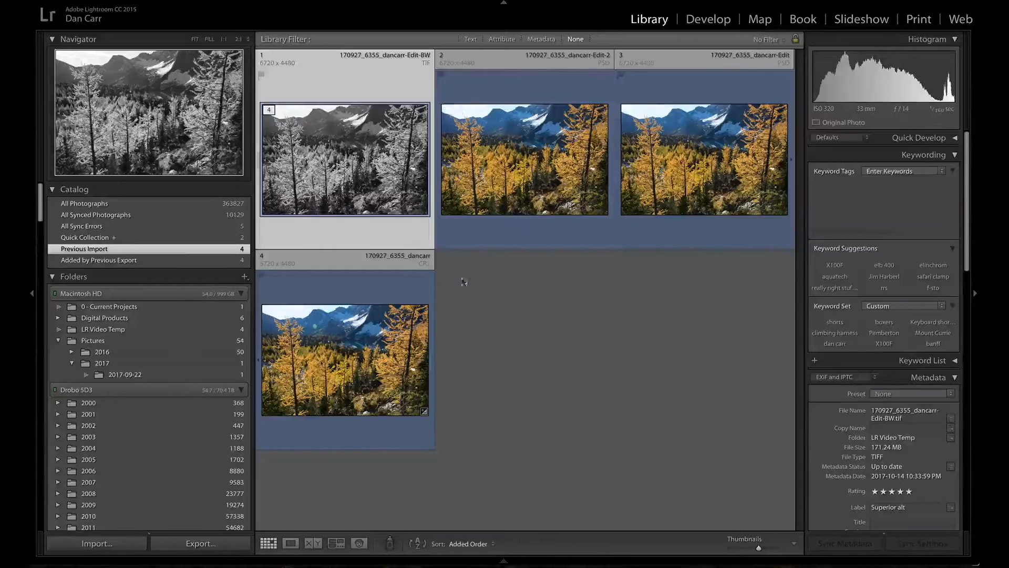
{"action": "left_click", "coordinate": [345, 360]}
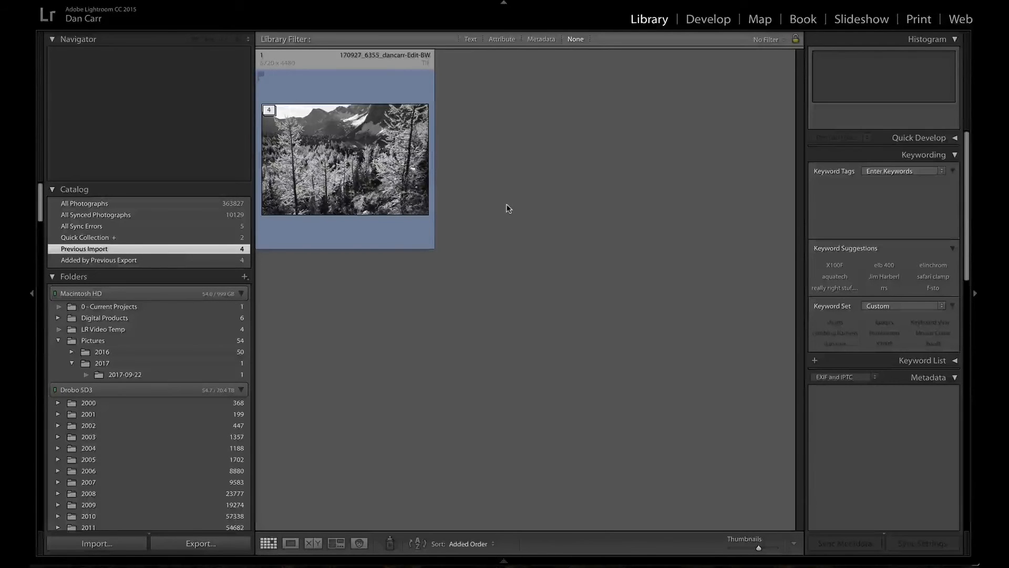
{"action": "mouse_move", "coordinate": [537, 95]}
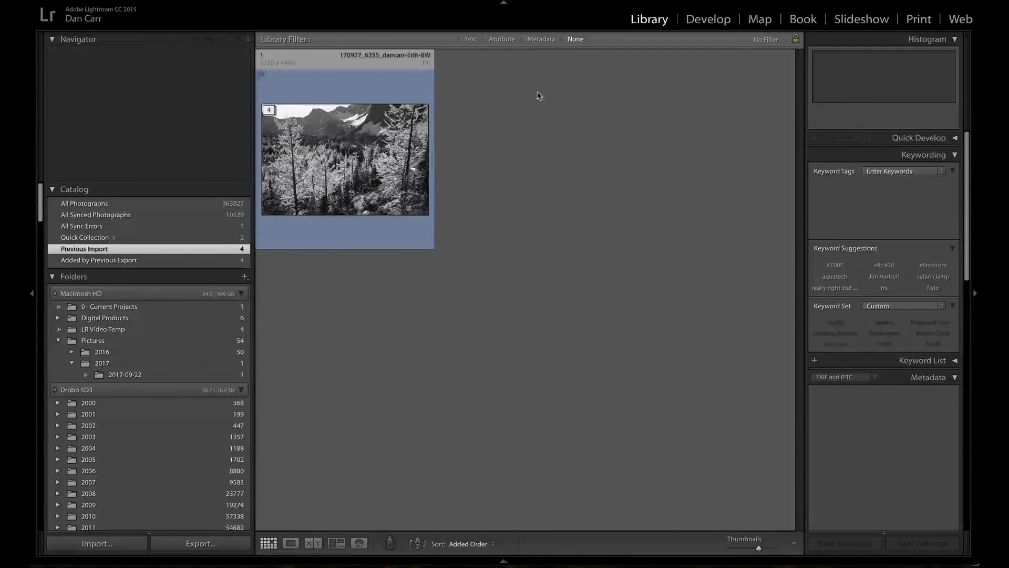